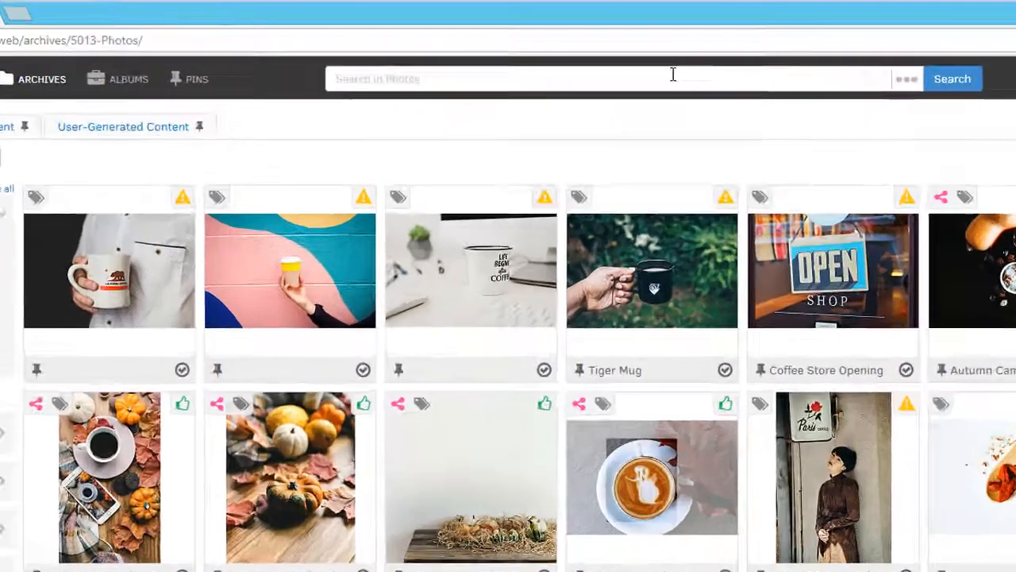
- Run a quick search for 'coff' and then clear it to show all photos
type("coff")
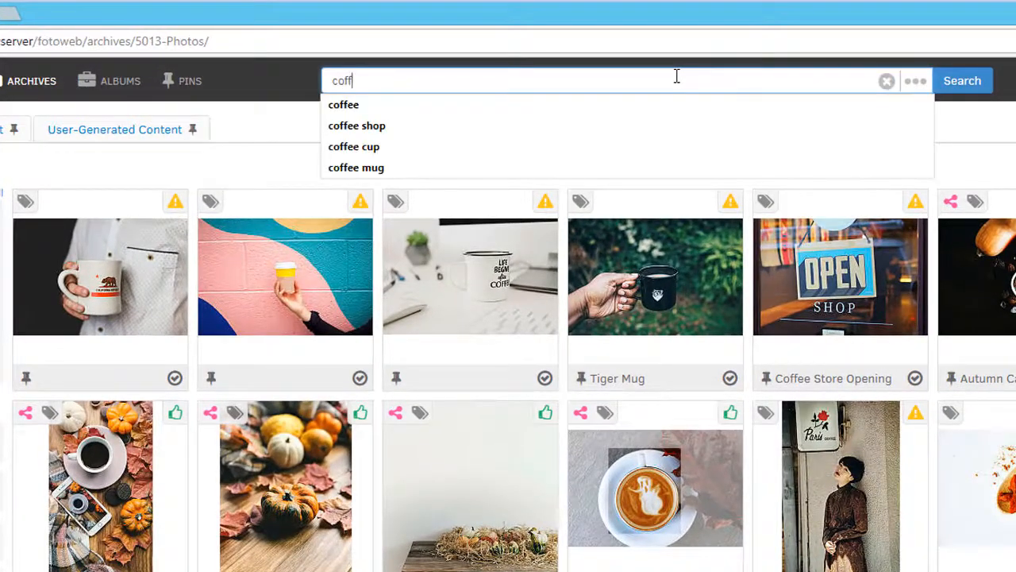
left_click(357, 126)
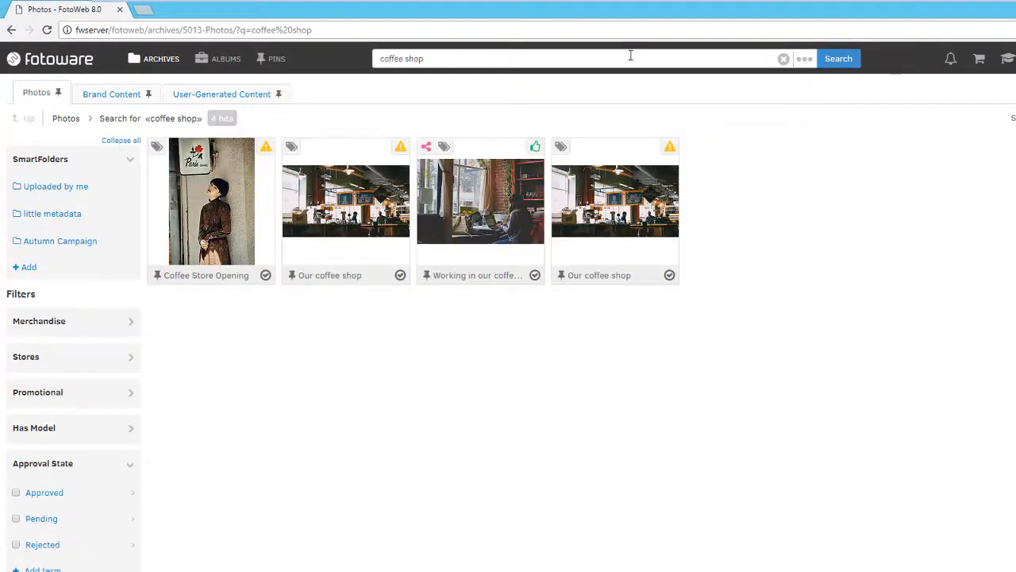
left_click(784, 58)
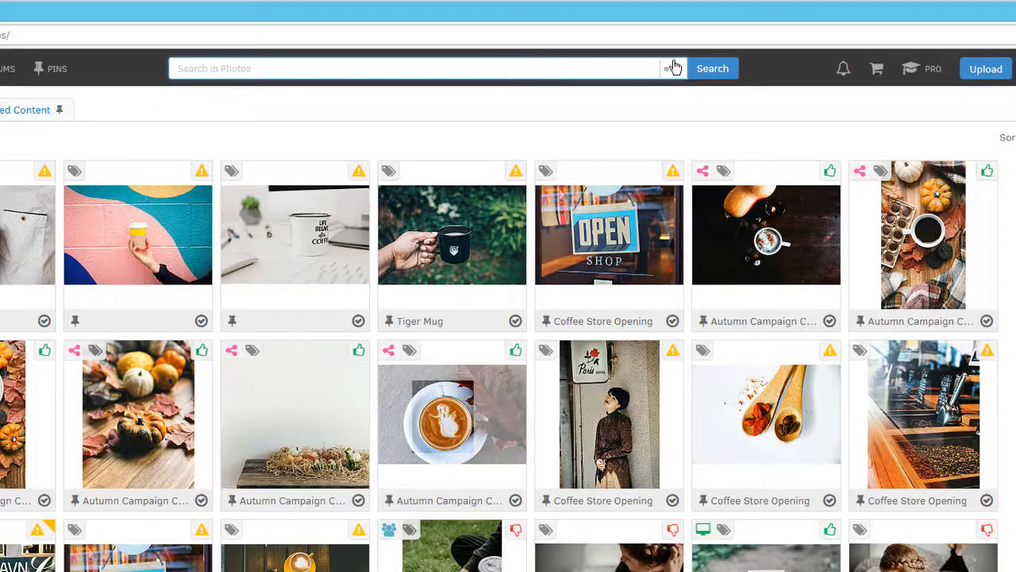
- Run an extended search for keyword 'coffee' with Human model set to Yes
left_click(672, 69)
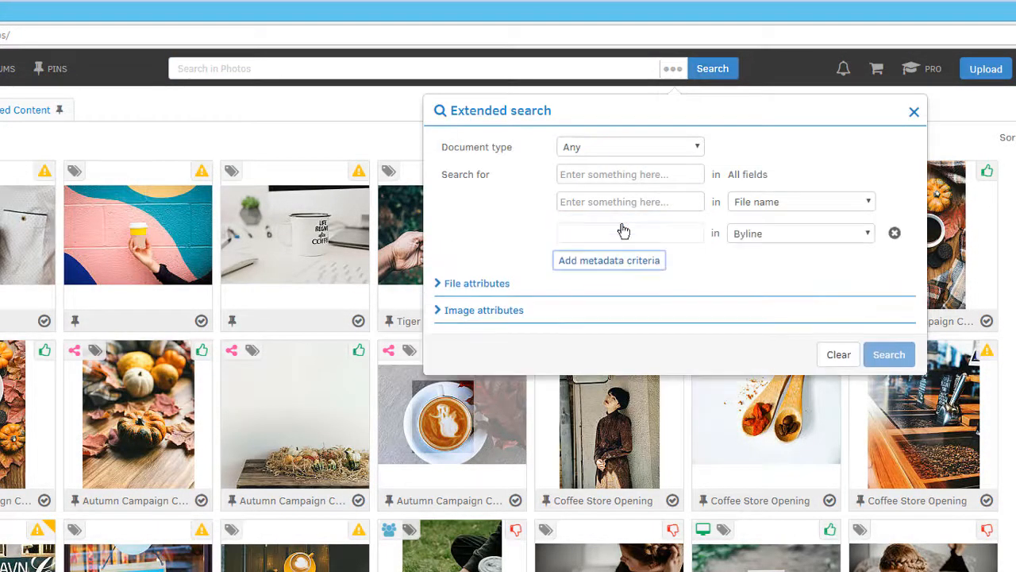
left_click(799, 232)
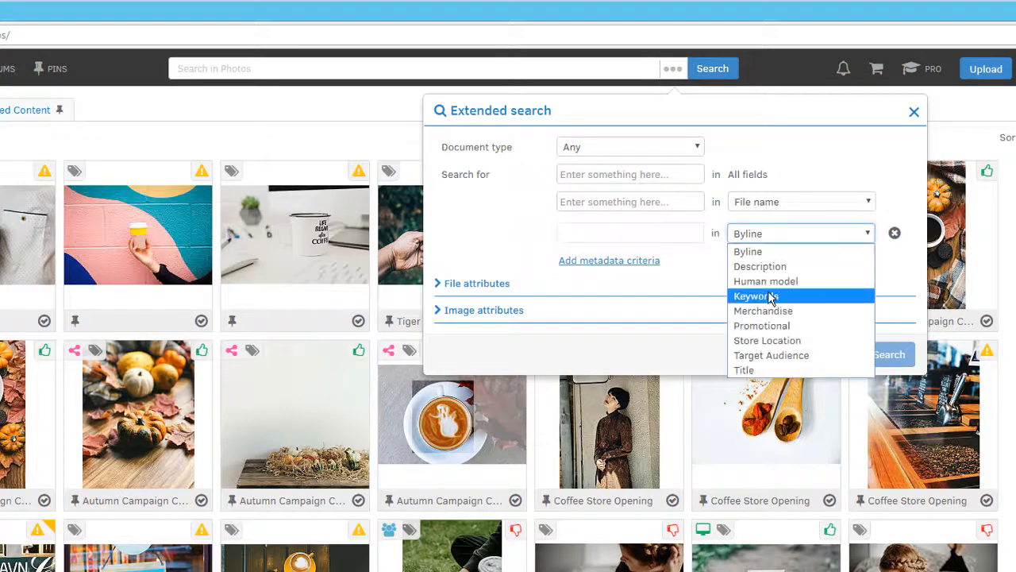
left_click(755, 295)
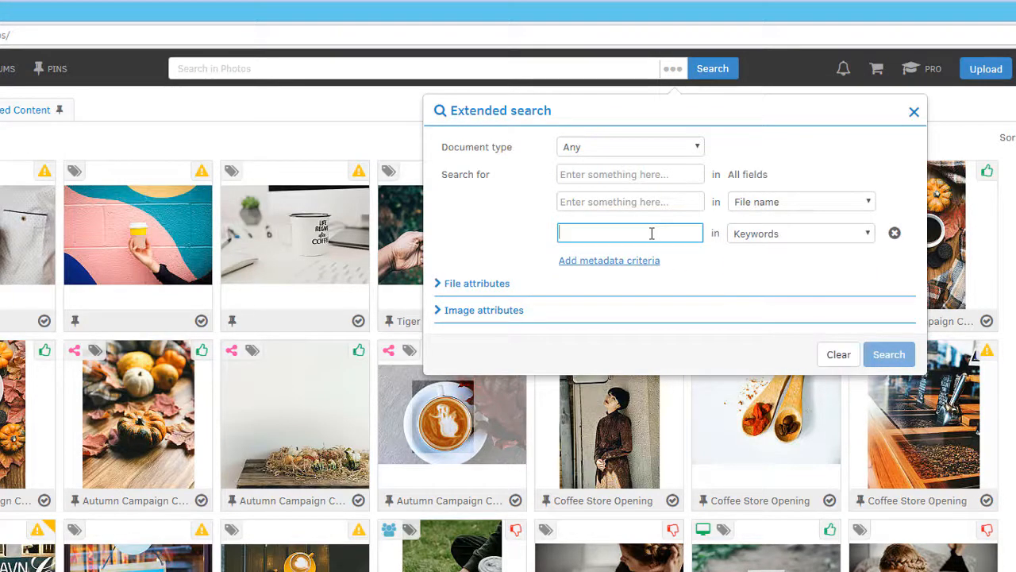
type("coffee")
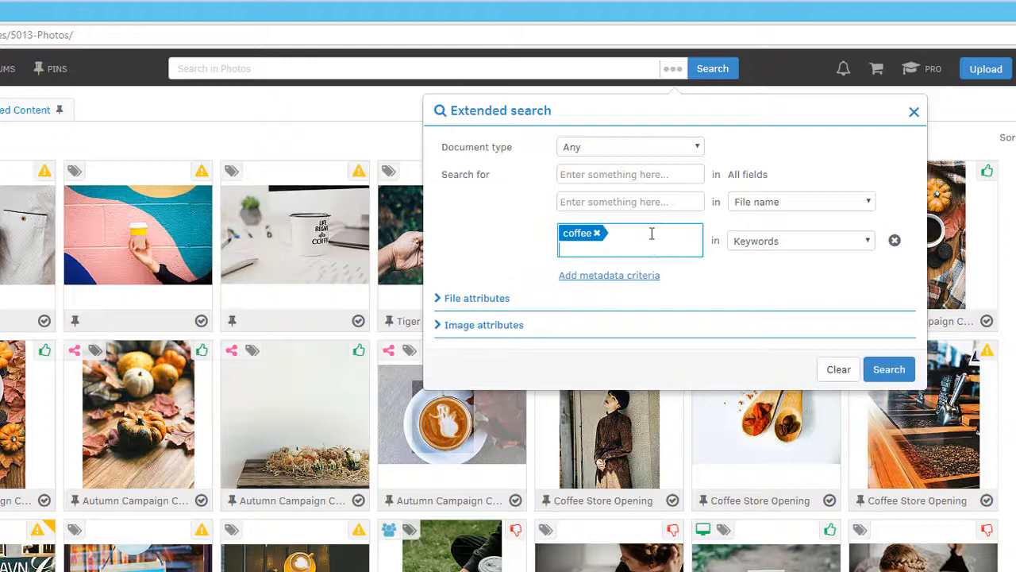
left_click(609, 275)
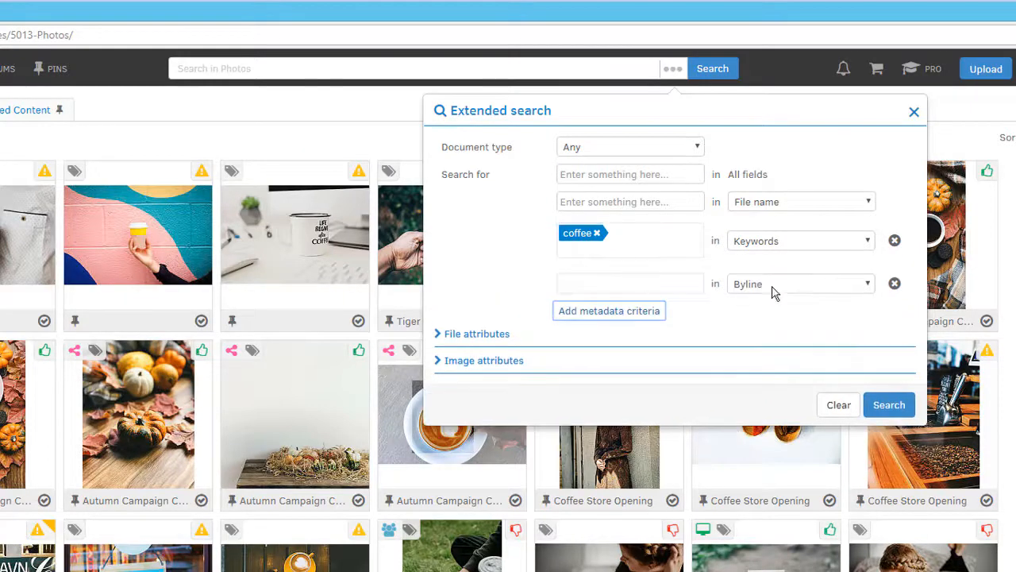
left_click(800, 282)
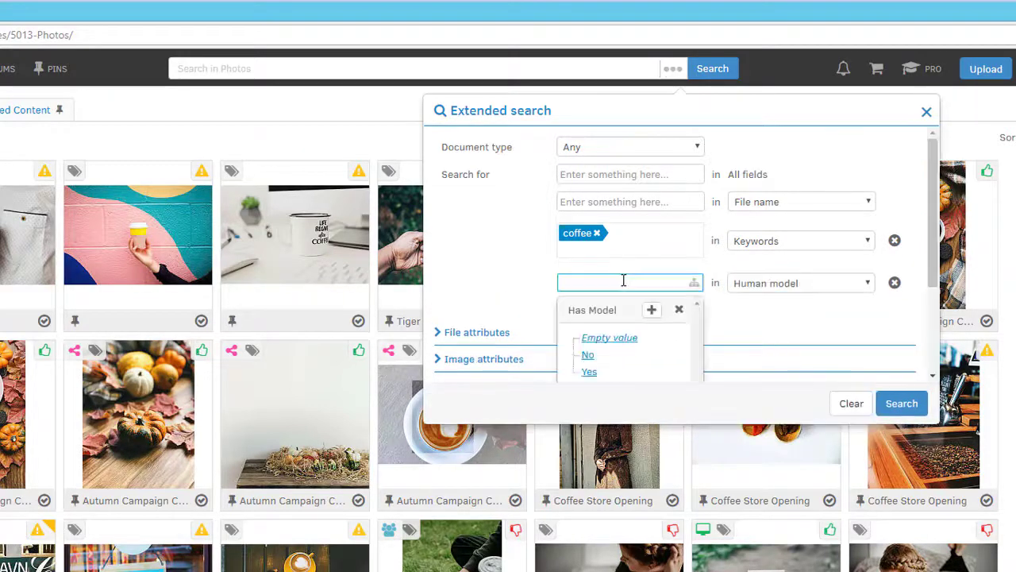
left_click(589, 371)
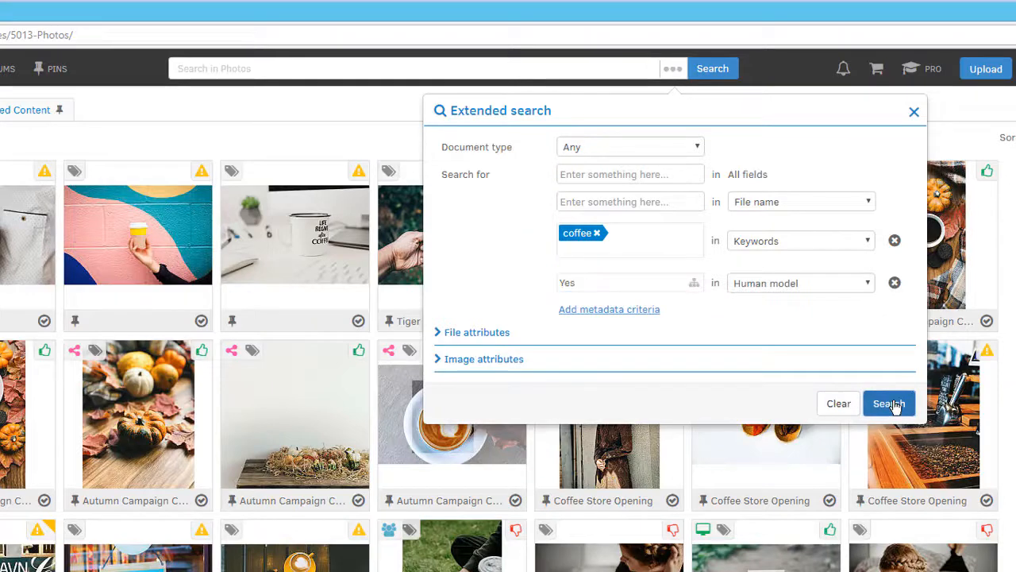
left_click(889, 403)
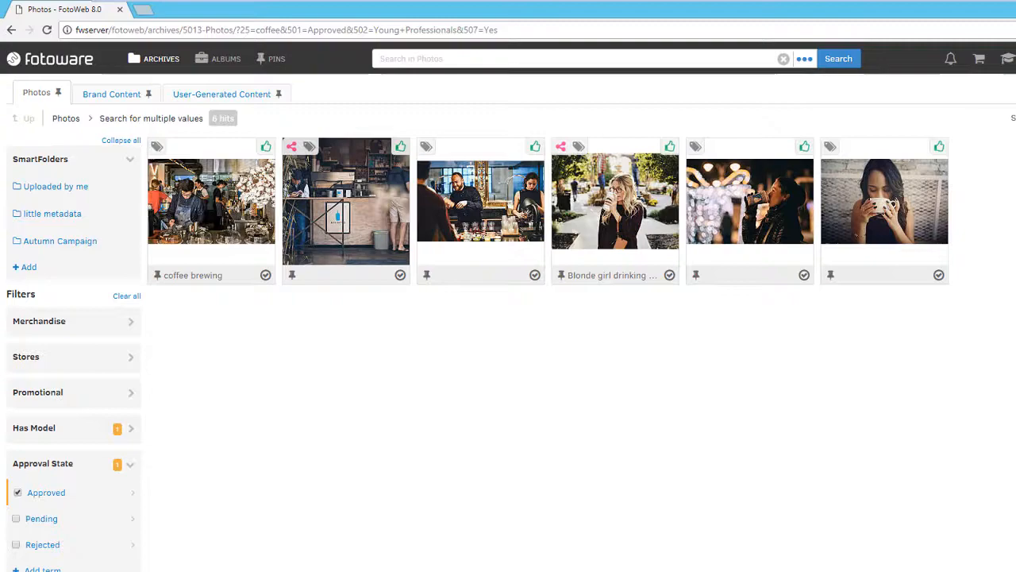
- Open the Autumn Campaign SmartFolder for editing
left_click(59, 241)
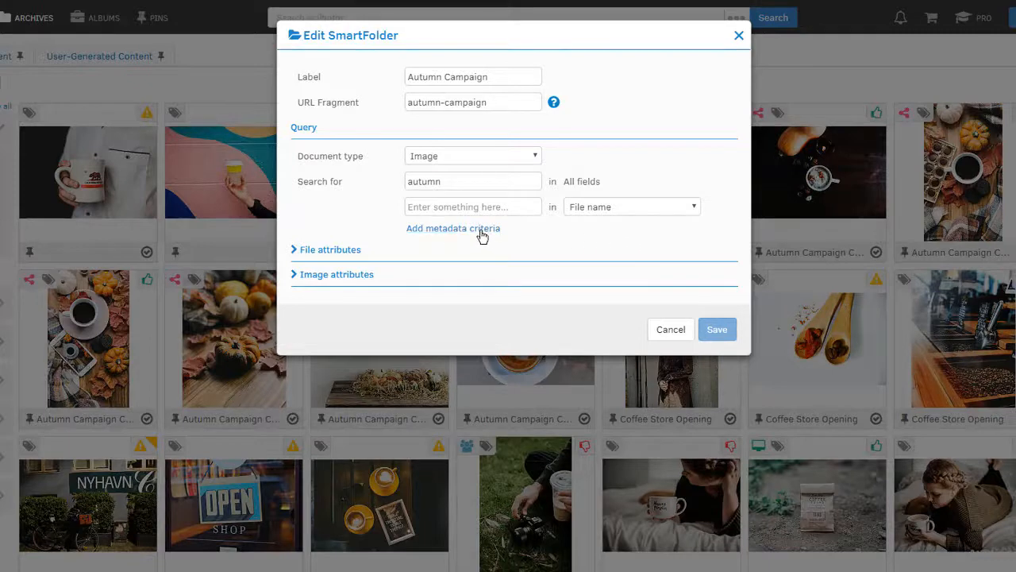
- Add a Keywords criterion to the SmartFolder query and begin entering 'halloween'
left_click(453, 227)
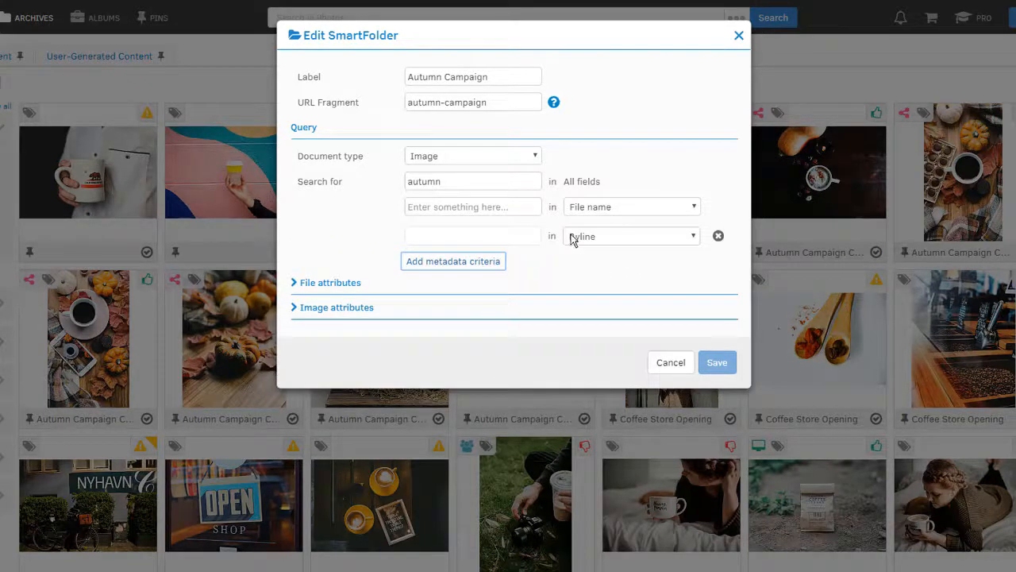
left_click(630, 236)
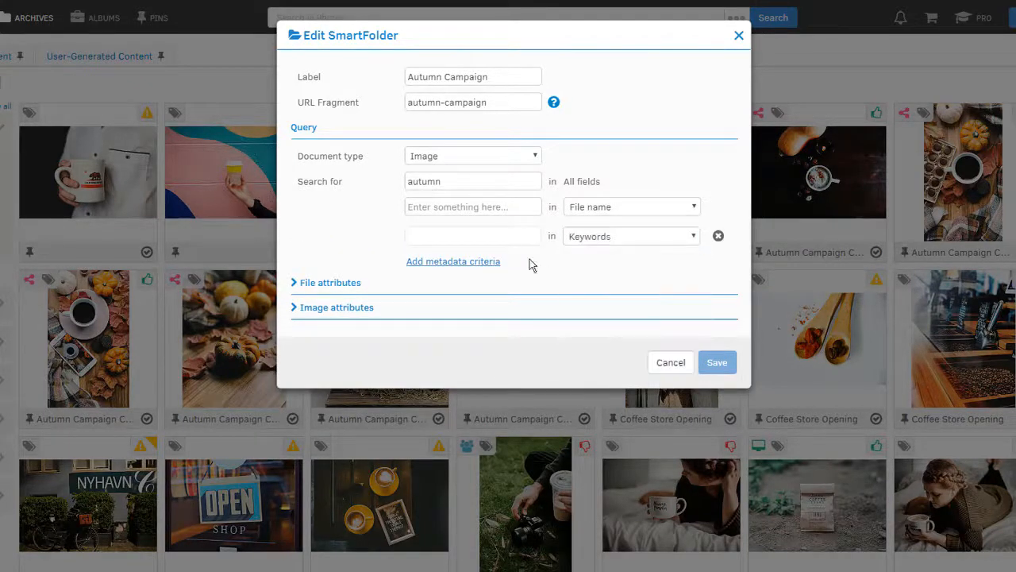
type("halloween")
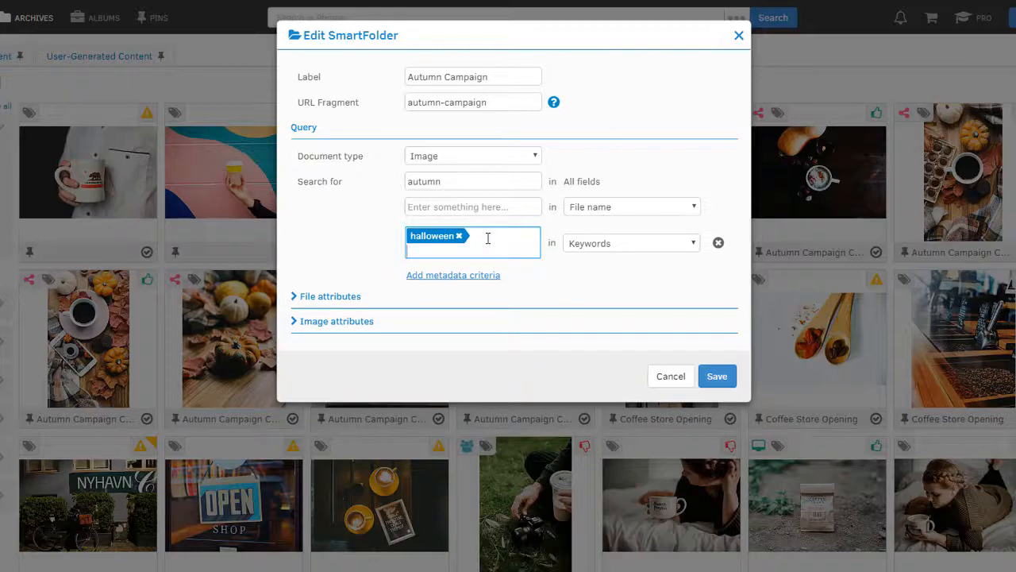
mouse_move(716, 376)
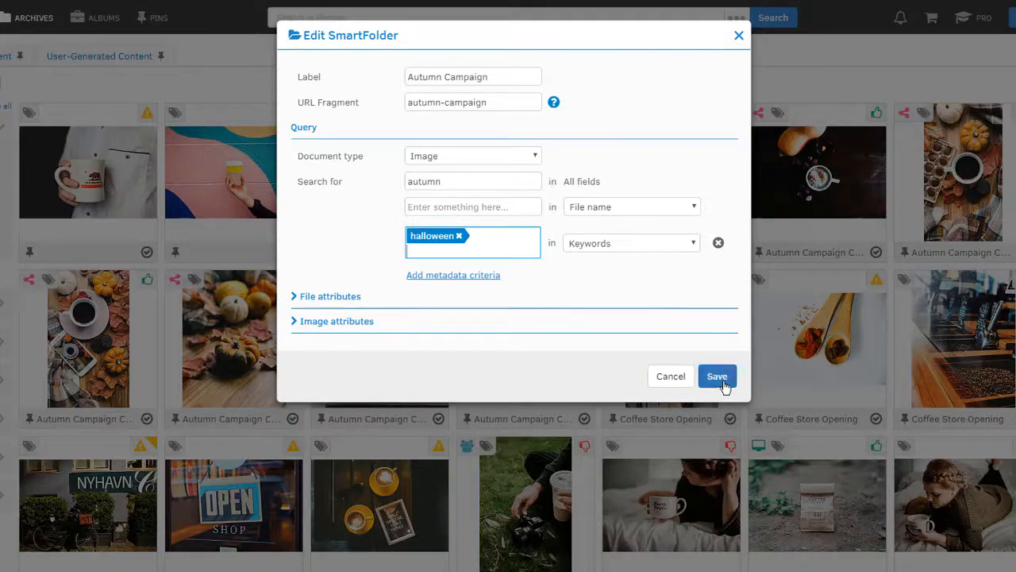